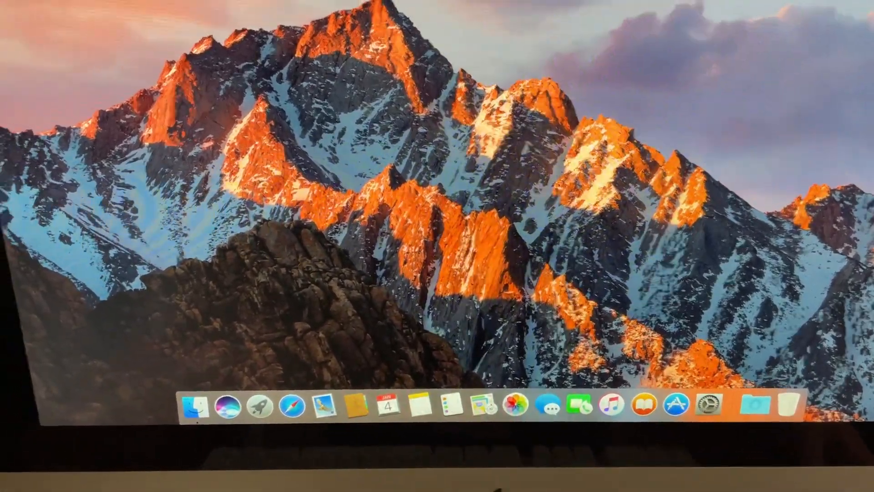
# Make Finder the active application on the empty desktop
pyautogui.click(214, 71)
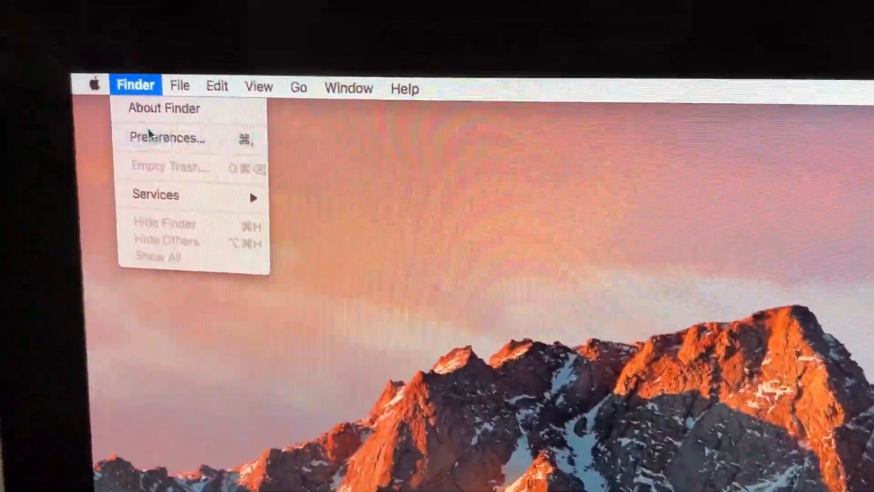
# Show hard disks on the desktop via Preferences and get info on Macintosh HD (499.25 GB, Mac OS Extended Journaled)
pyautogui.click(165, 138)
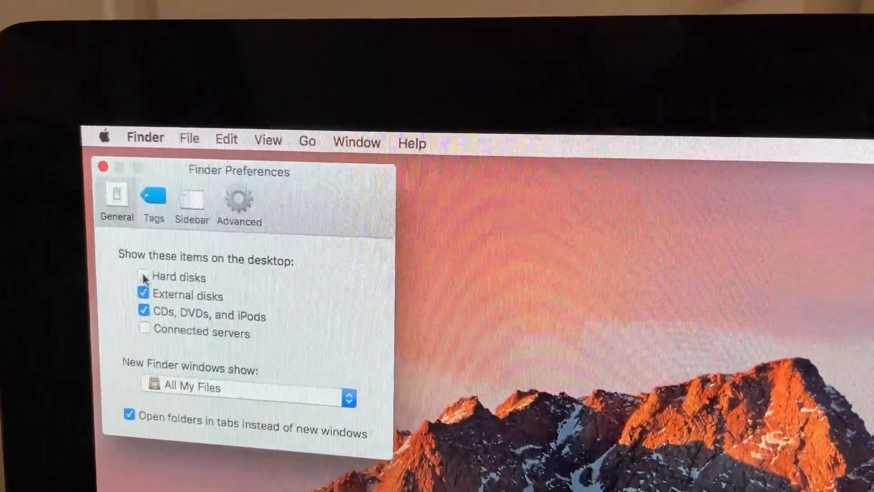
pyautogui.rightClick(561, 156)
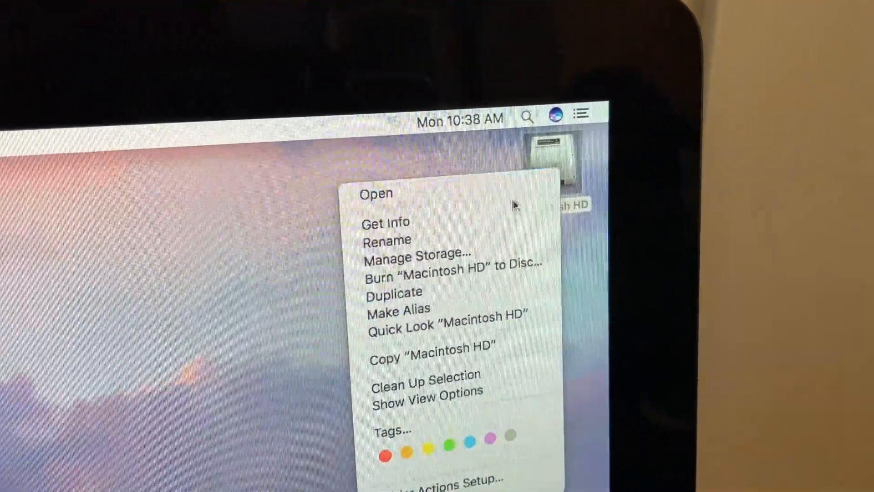
pyautogui.click(385, 222)
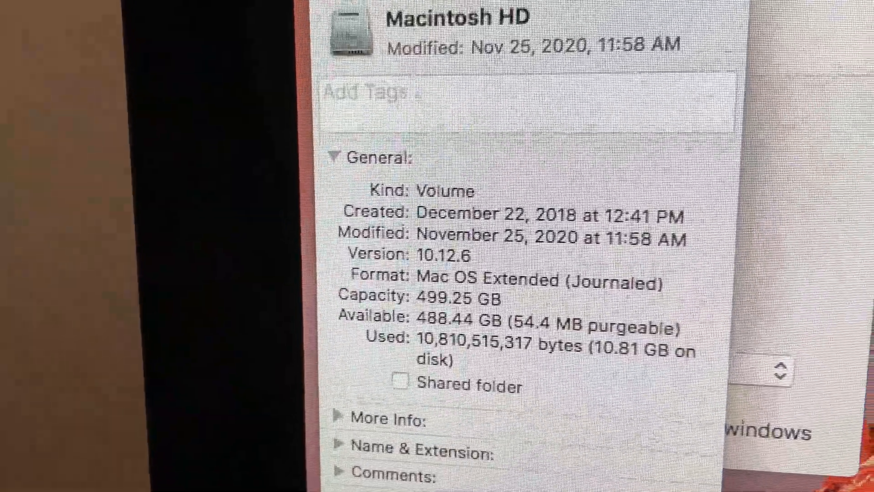